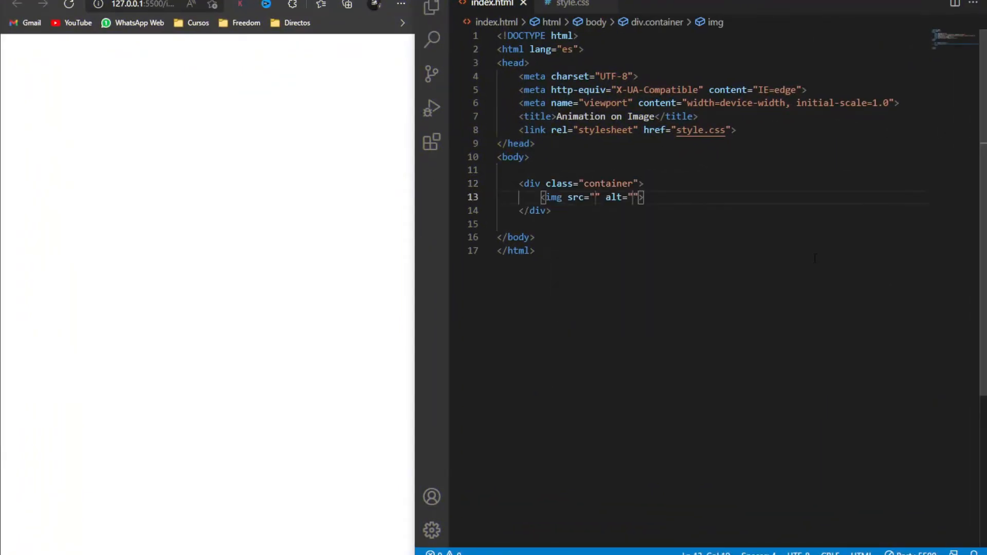
Set the image source to imagen.jpg after checking the project files.
{"action": "left_click", "coordinate": [431, 10]}
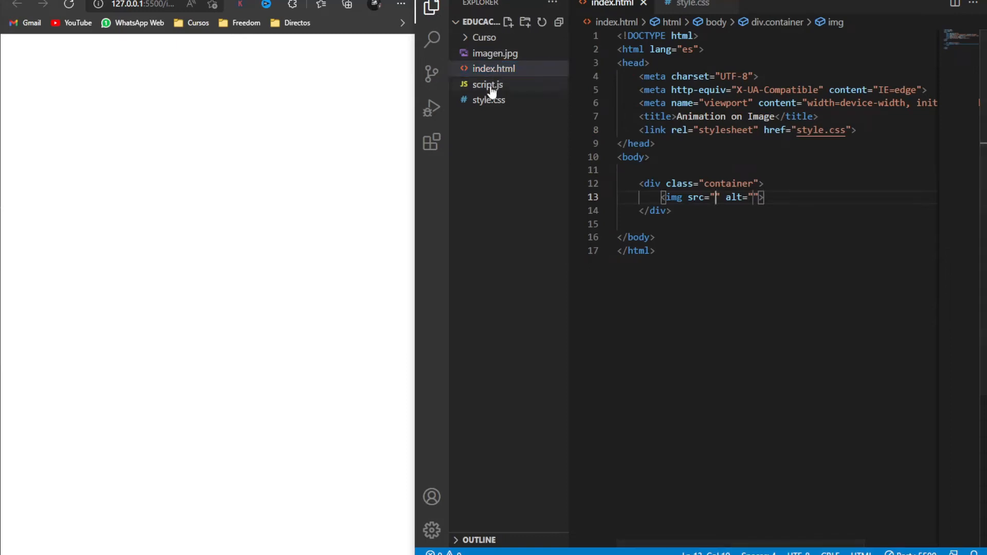
{"action": "left_click", "coordinate": [496, 53]}
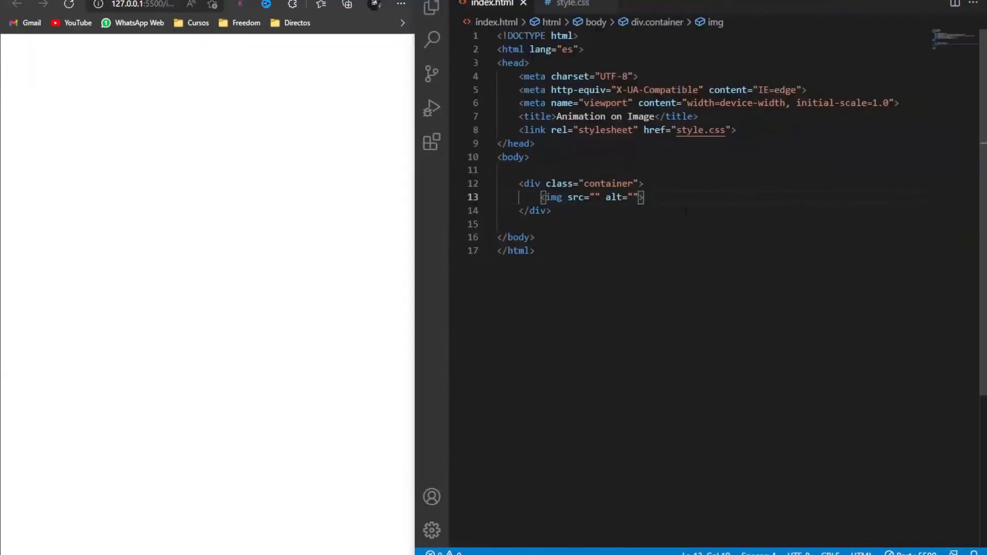
{"action": "type", "text": "imagen.jpg"}
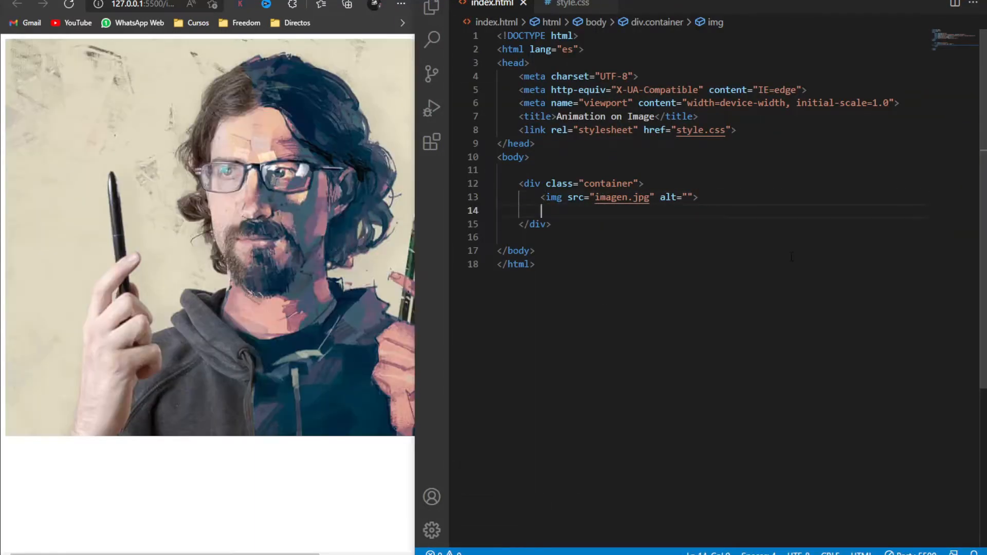
Add a content div with a 'Sinergia' heading and an Emmet lorem paragraph.
{"action": "type", "text": "div.conte"}
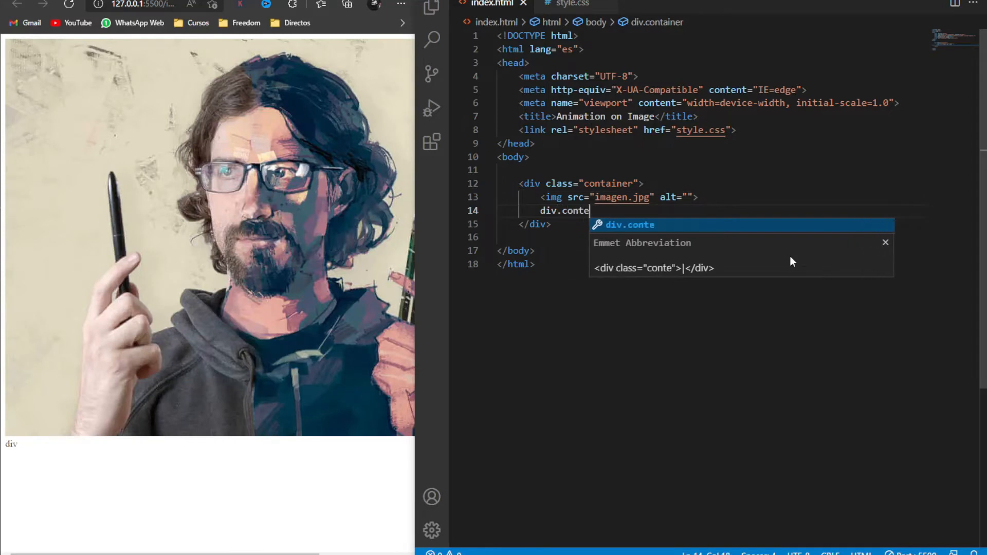
{"action": "key", "text": "Tab"}
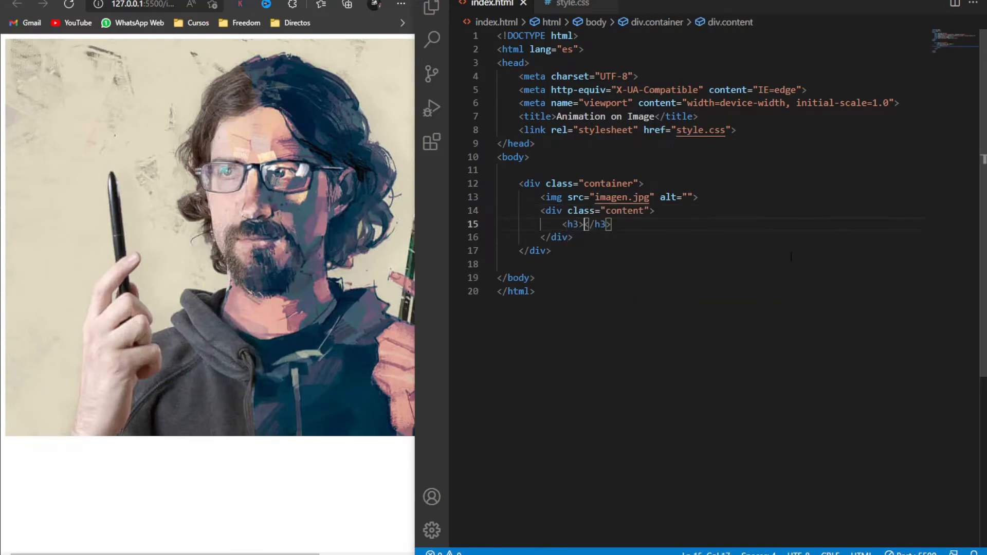
{"action": "type", "text": "Sinergia"}
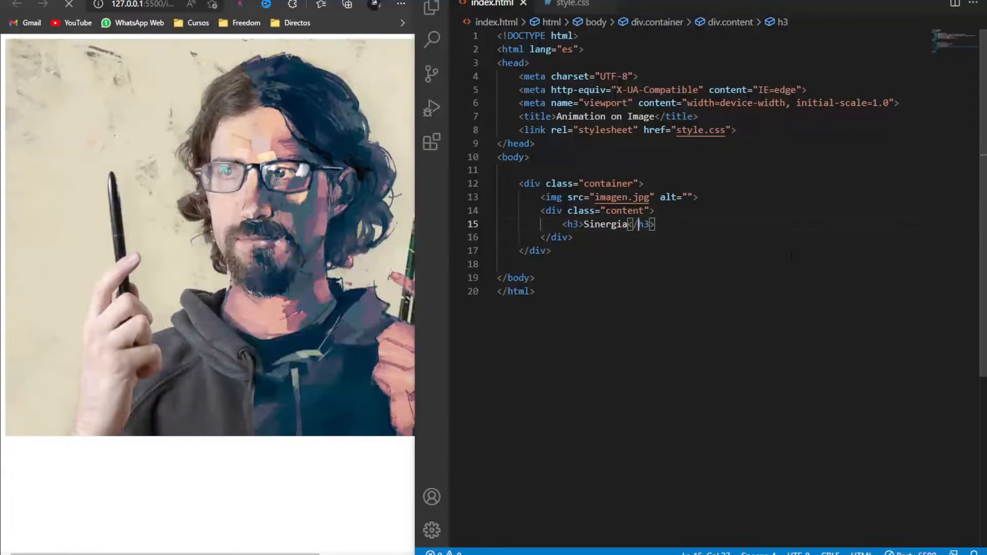
{"action": "type", "text": "lorem</p>"}
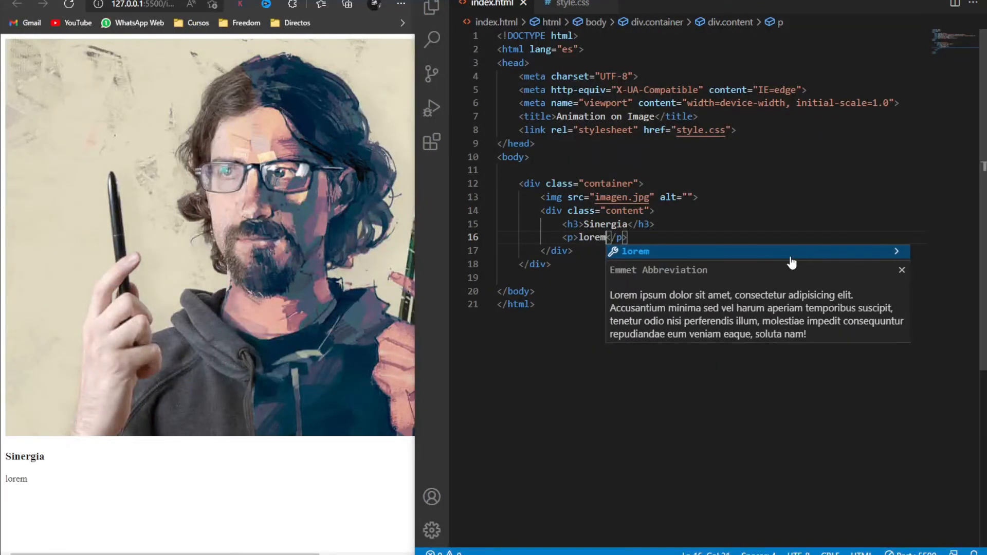
{"action": "key", "text": "Tab"}
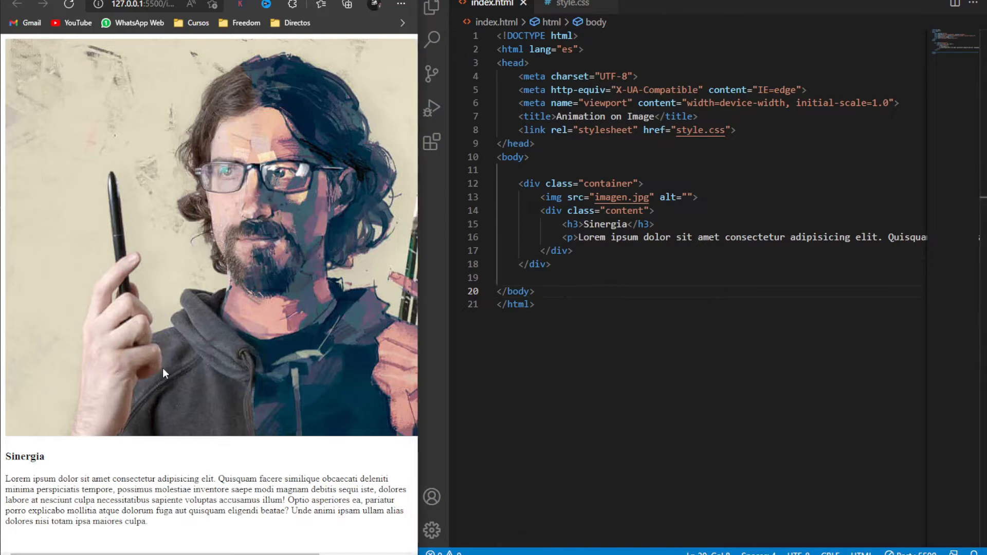
In style.css, make .container 500px wide, relative, overflow hidden, with a full-width image.
{"action": "left_click", "coordinate": [575, 3]}
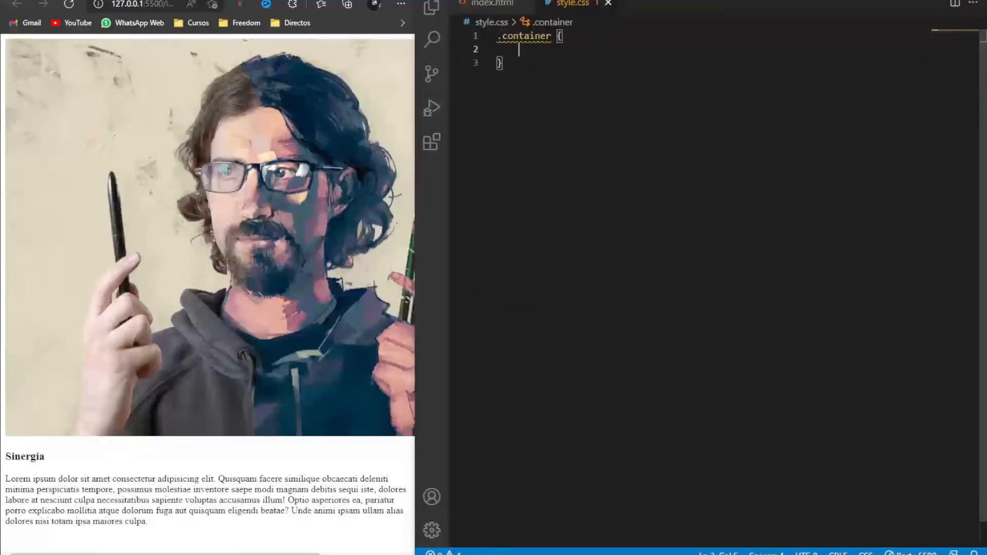
{"action": "type", "text": "width: 500px;"}
{"action": "type", "text": "font-family: arial;"}
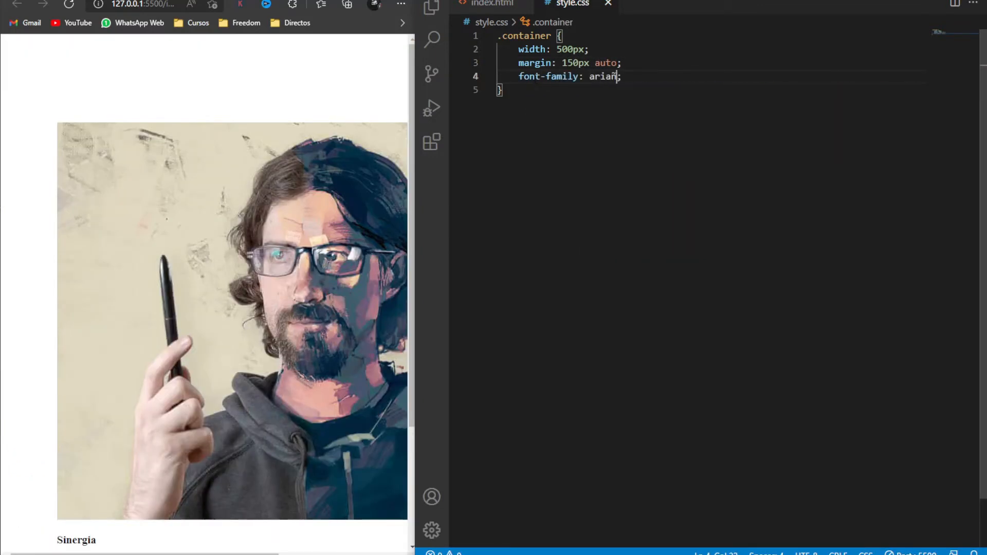
{"action": "type", "text": "position: relative;"}
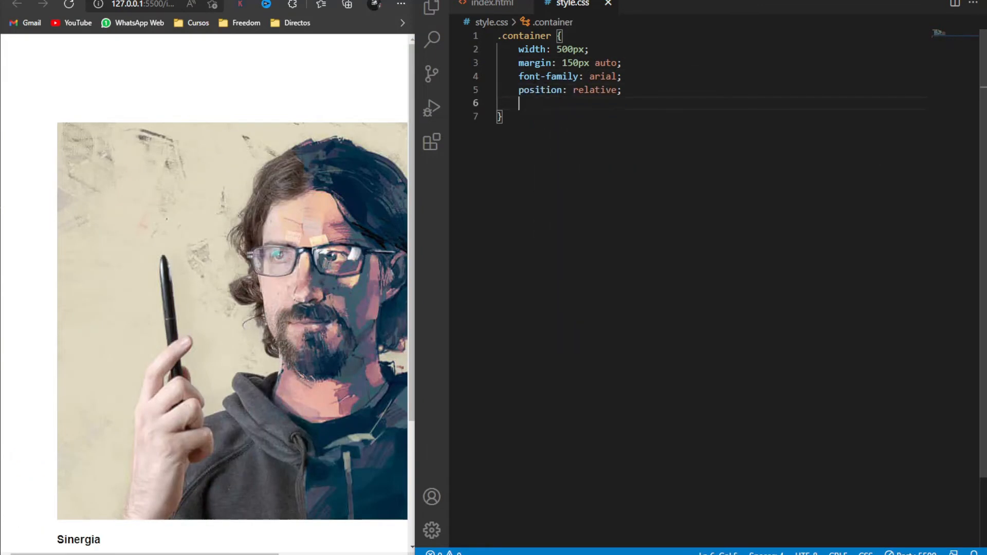
{"action": "type", "text": "overflow: hidden;"}
{"action": "type", "text": "transition: ;"}
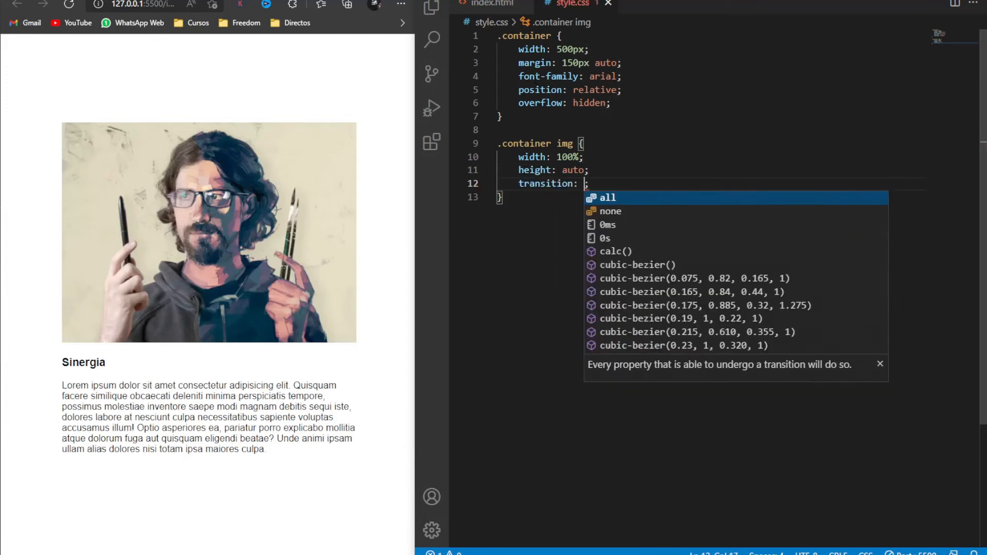
Add an all .5s transition, scale the image to 1.09 on hover, and start .container .content.
{"action": "type", "text": "all .5s;"}
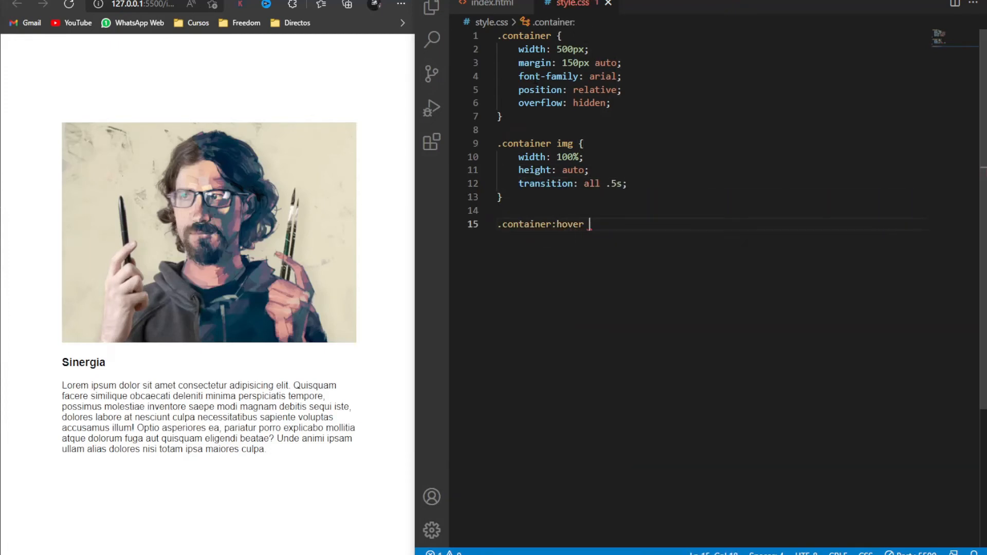
{"action": "type", "text": "img {"}
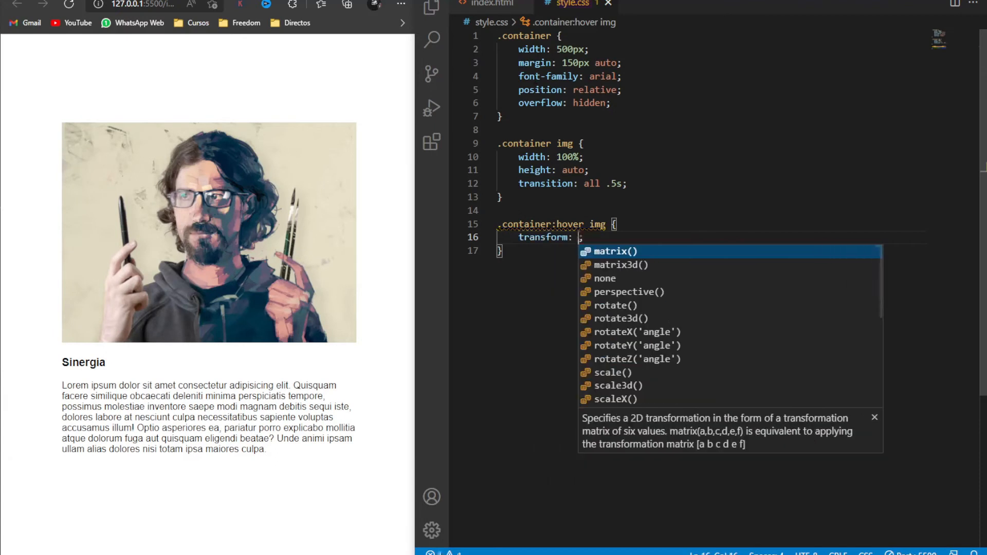
{"action": "type", "text": "scale(1.09);"}
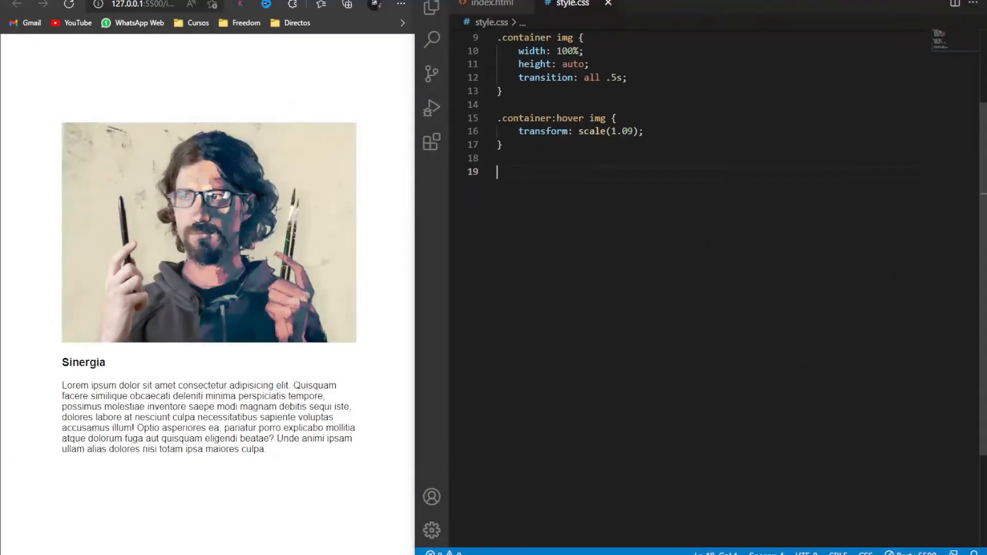
{"action": "type", "text": ".container .content {"}
{"action": "type", "text": "left: 0;"}
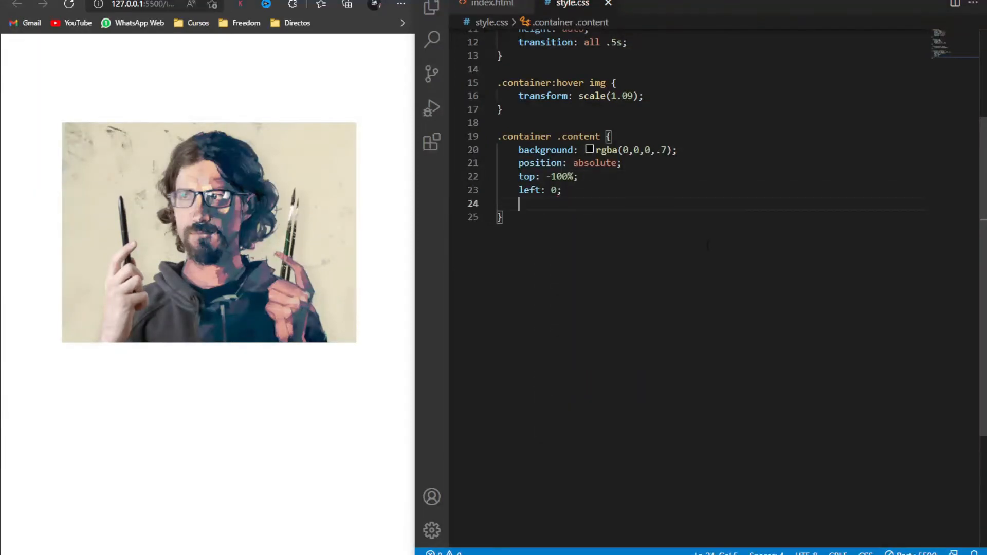
Give the overlay justified white text, 100% height and border-box sizing, then start .content h3.
{"action": "type", "text": "text-align: justify;"}
{"action": "type", "text": ".content"}
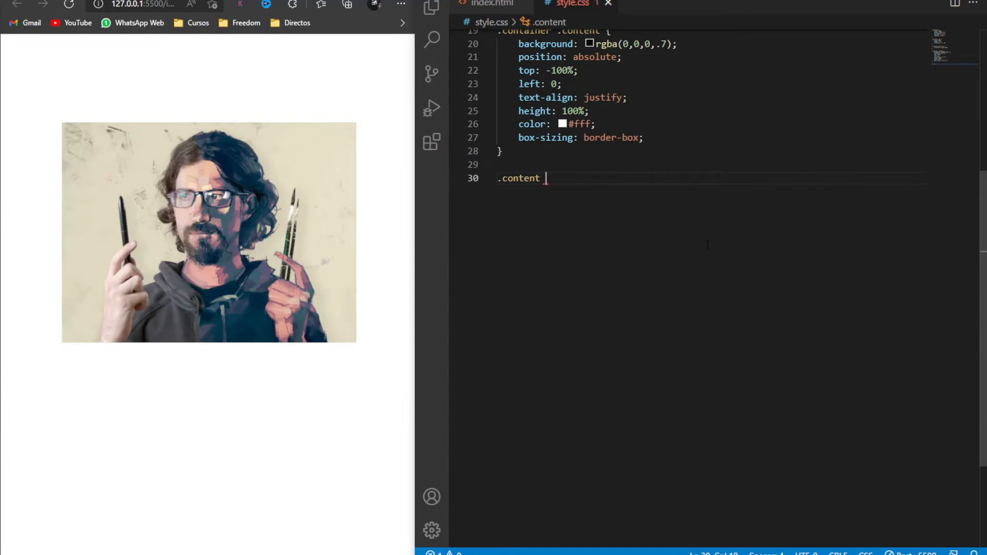
{"action": "type", "text": "h3 {"}
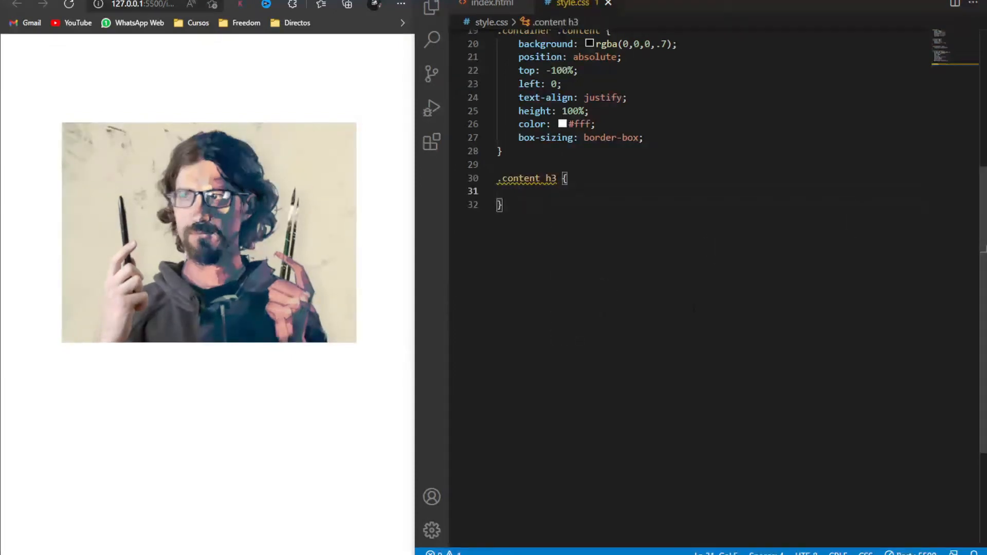
Center the heading at 25px with a 1px #808080 bottom border; pad the paragraph.
{"action": "type", "text": "text-align: center;"}
{"action": "type", "text": "p"}
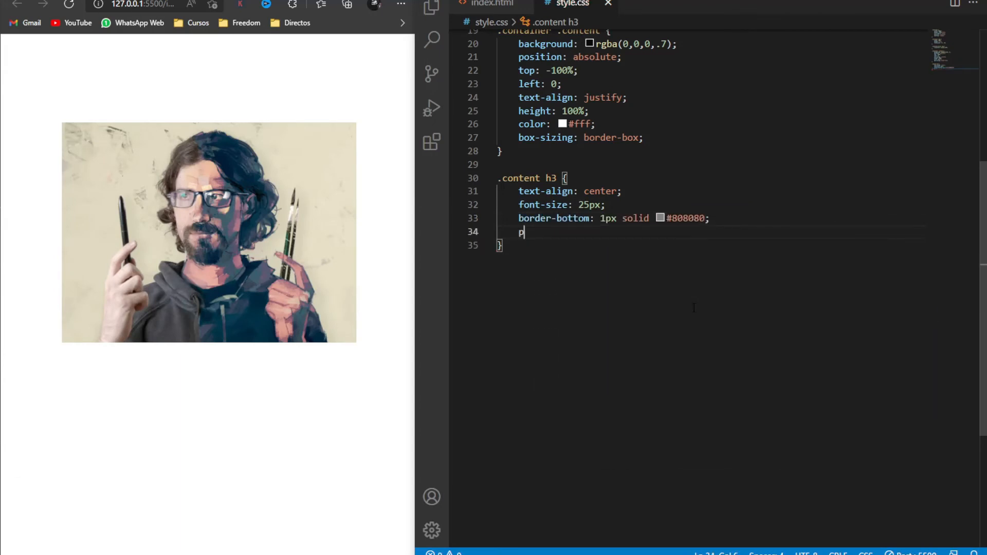
{"action": "type", "text": "adding: 0 10px 20px 10px;"}
{"action": "type", "text": "padding: 0"}
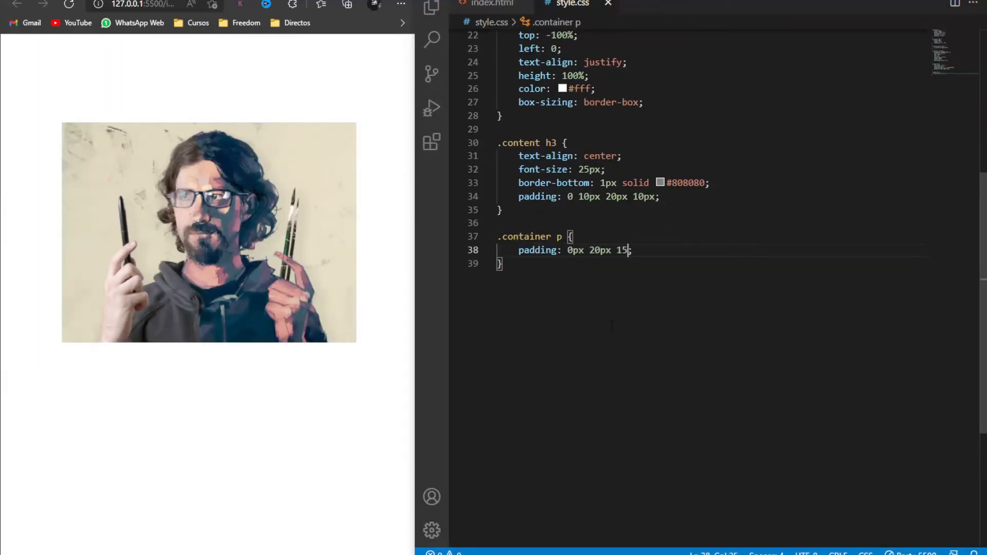
{"action": "type", "text": "px 20px;"}
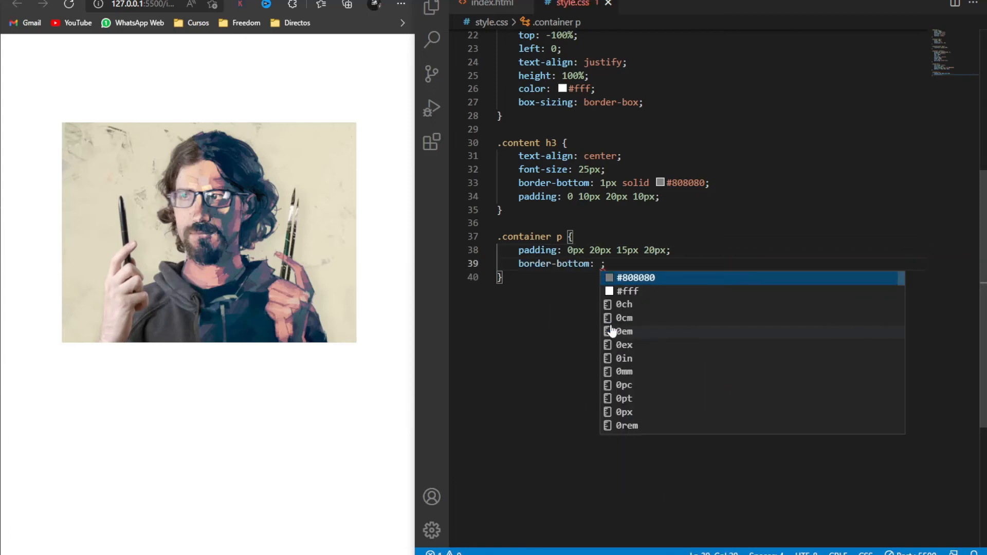